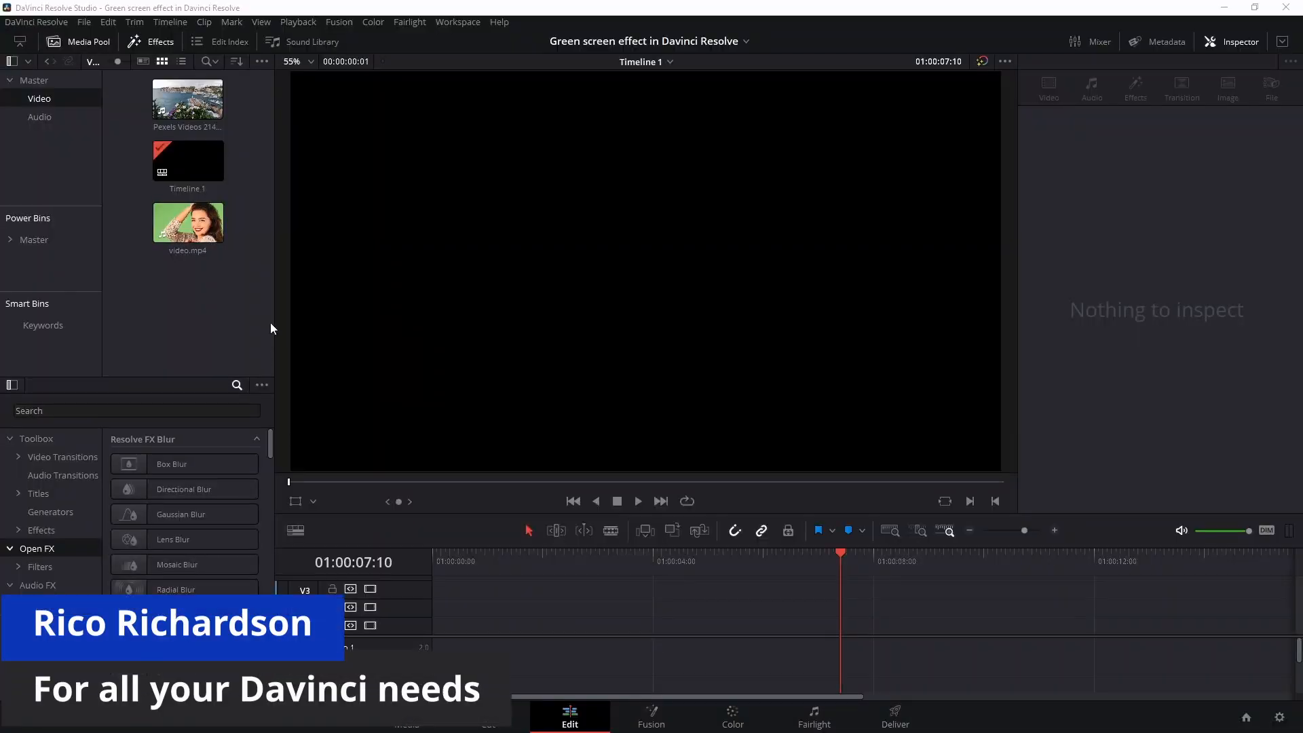
# Place the Pexels harbor clip on V1 and video.mp4 on V2 above it
pyautogui.click(187, 221)
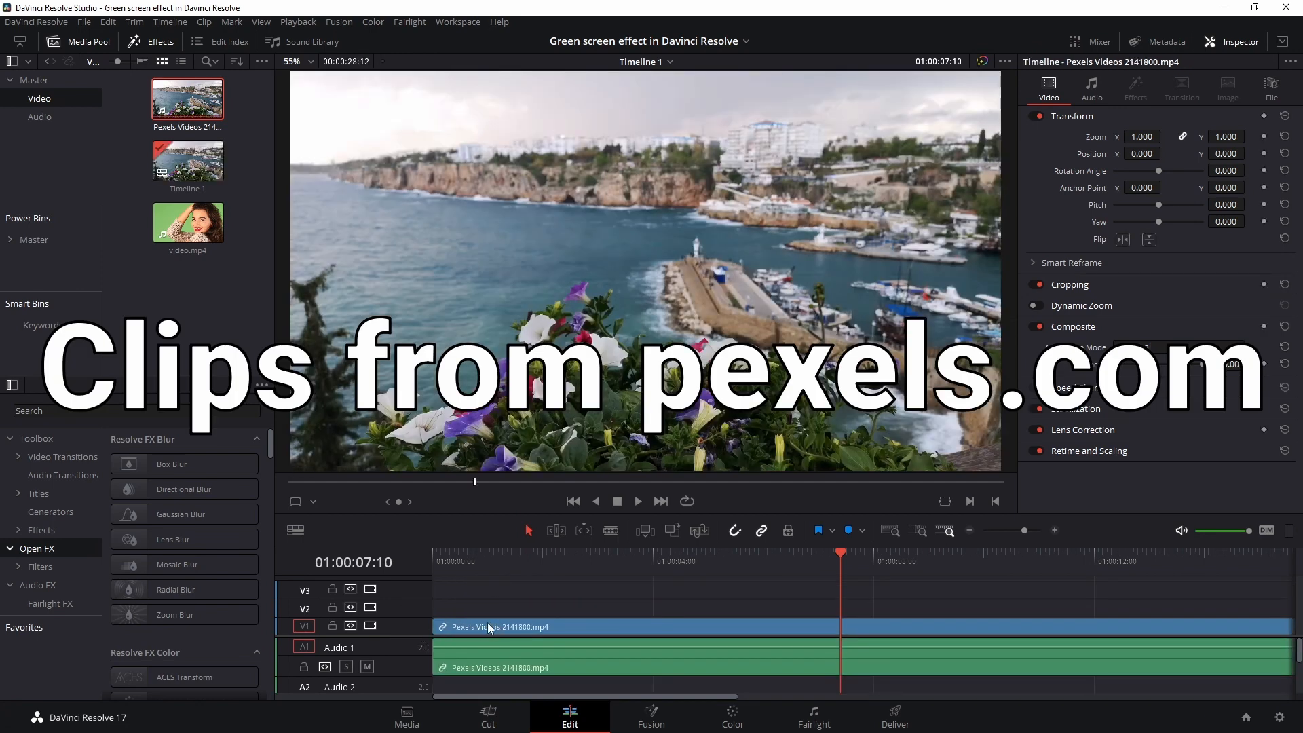
pyautogui.click(187, 221)
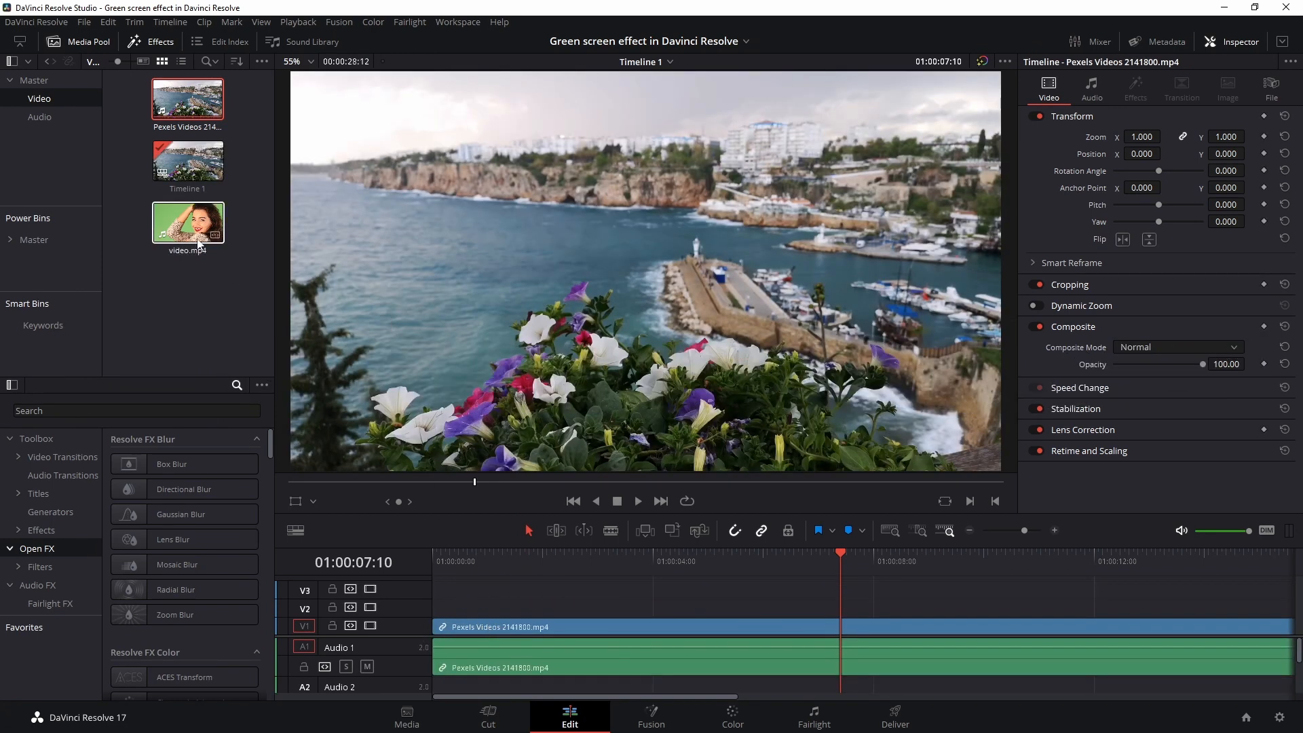
pyautogui.moveTo(188, 221); pyautogui.dragTo(439, 607)
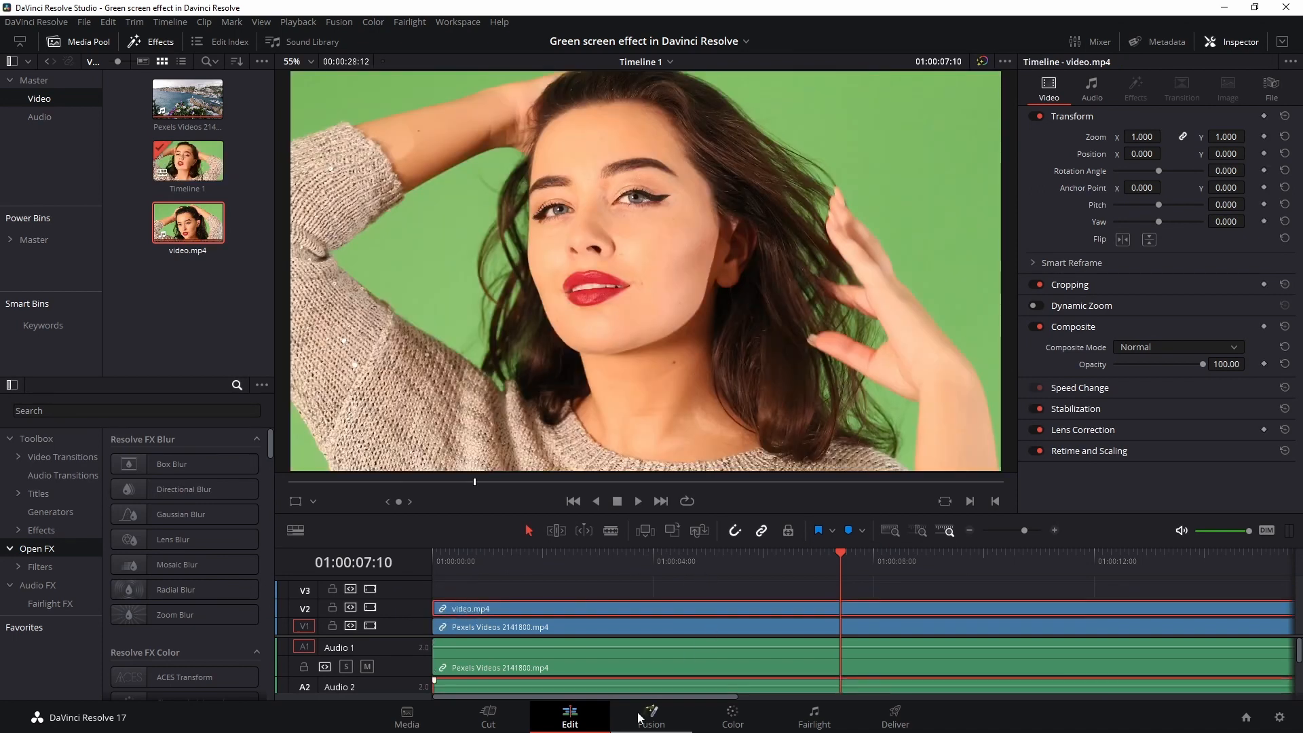
# Insert a Delta Keyer node after MediaIn1 in the woman clip's Fusion composition
pyautogui.click(650, 717)
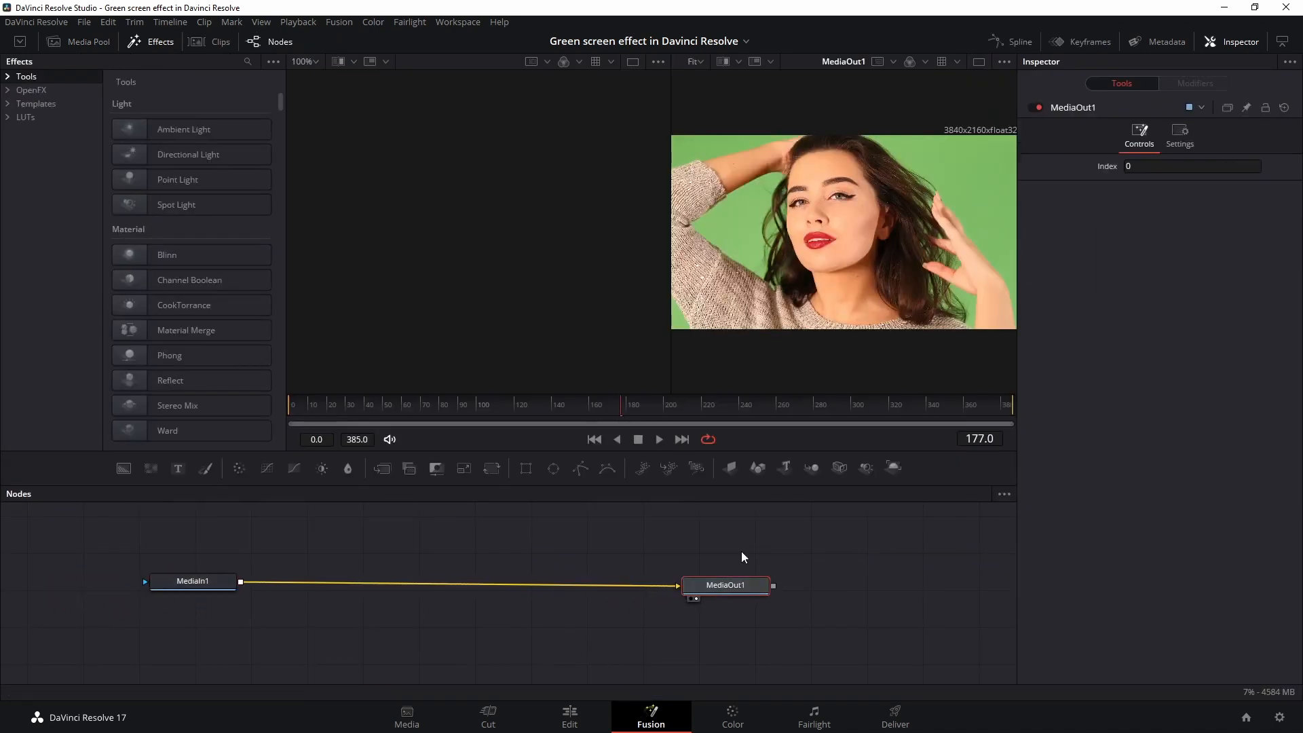
pyautogui.click(191, 580)
pyautogui.write('delta')
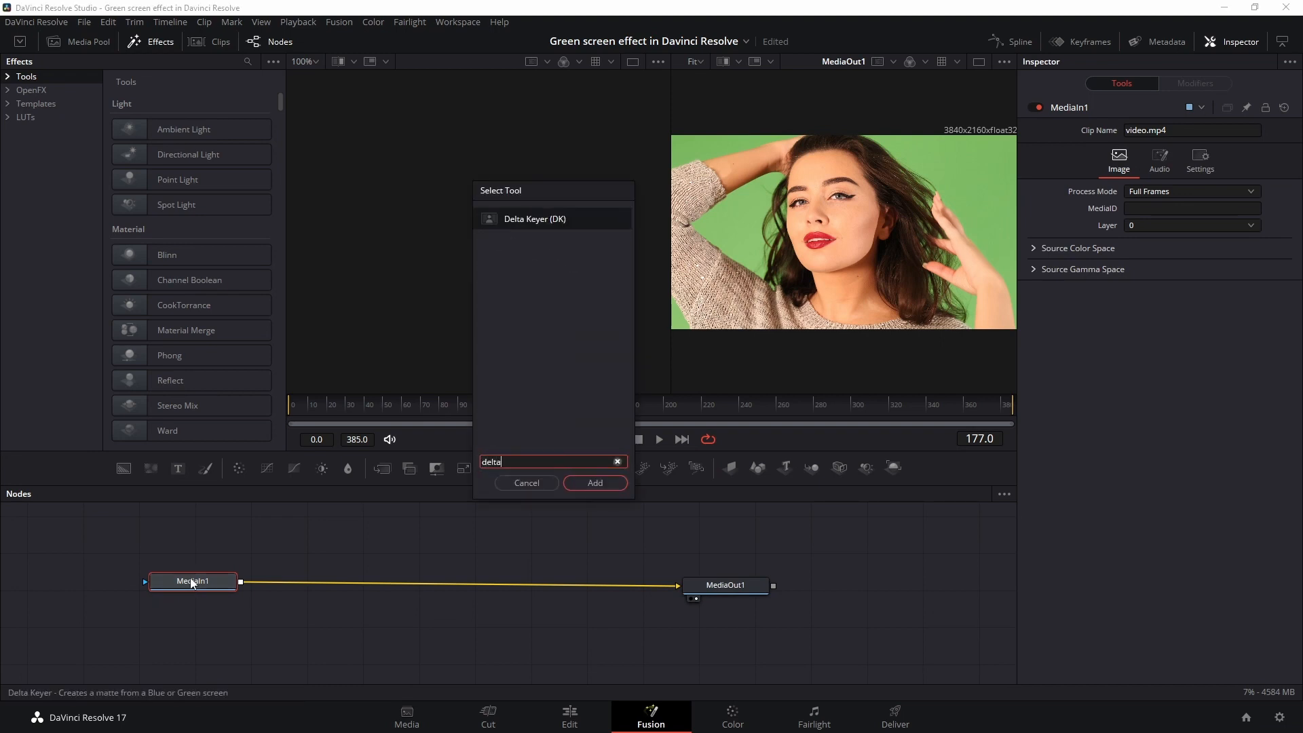
pyautogui.click(593, 483)
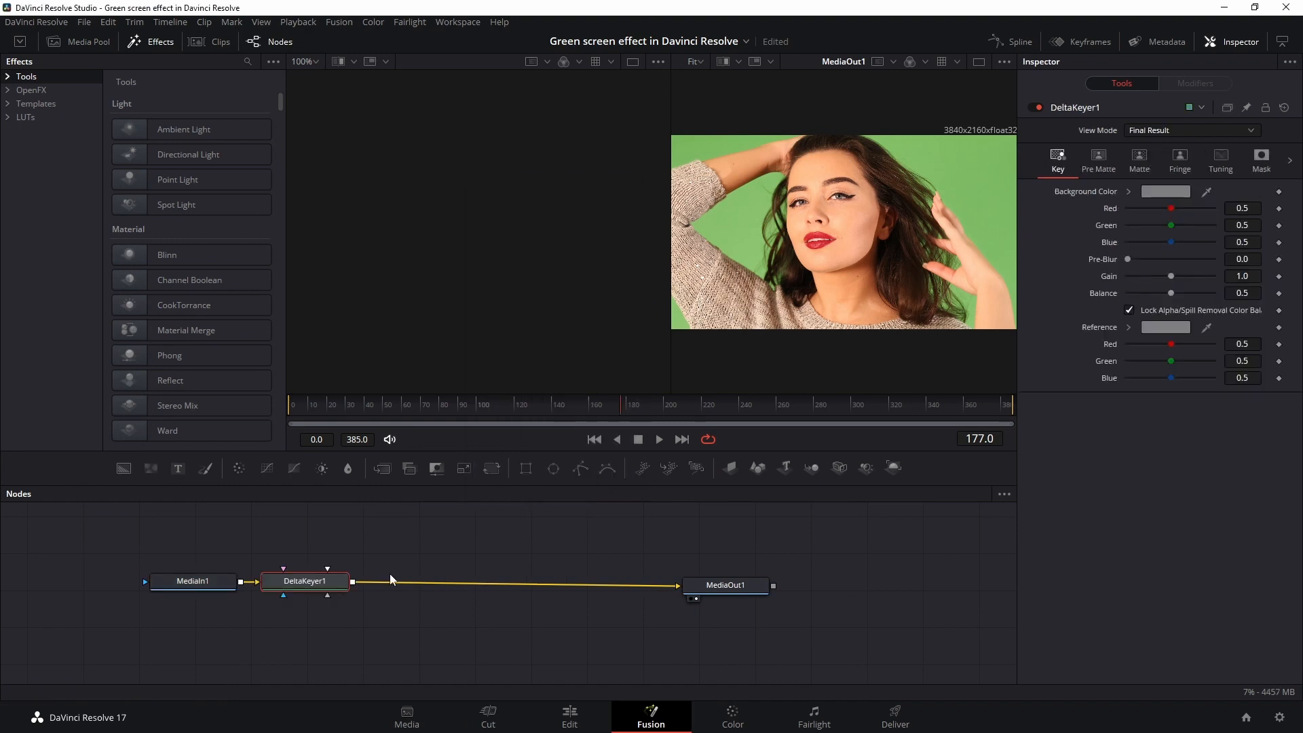
# Position DeltaKeyer1 between input and output, key the green, and view the composite in Edit
pyautogui.moveTo(306, 580); pyautogui.dragTo(456, 582)
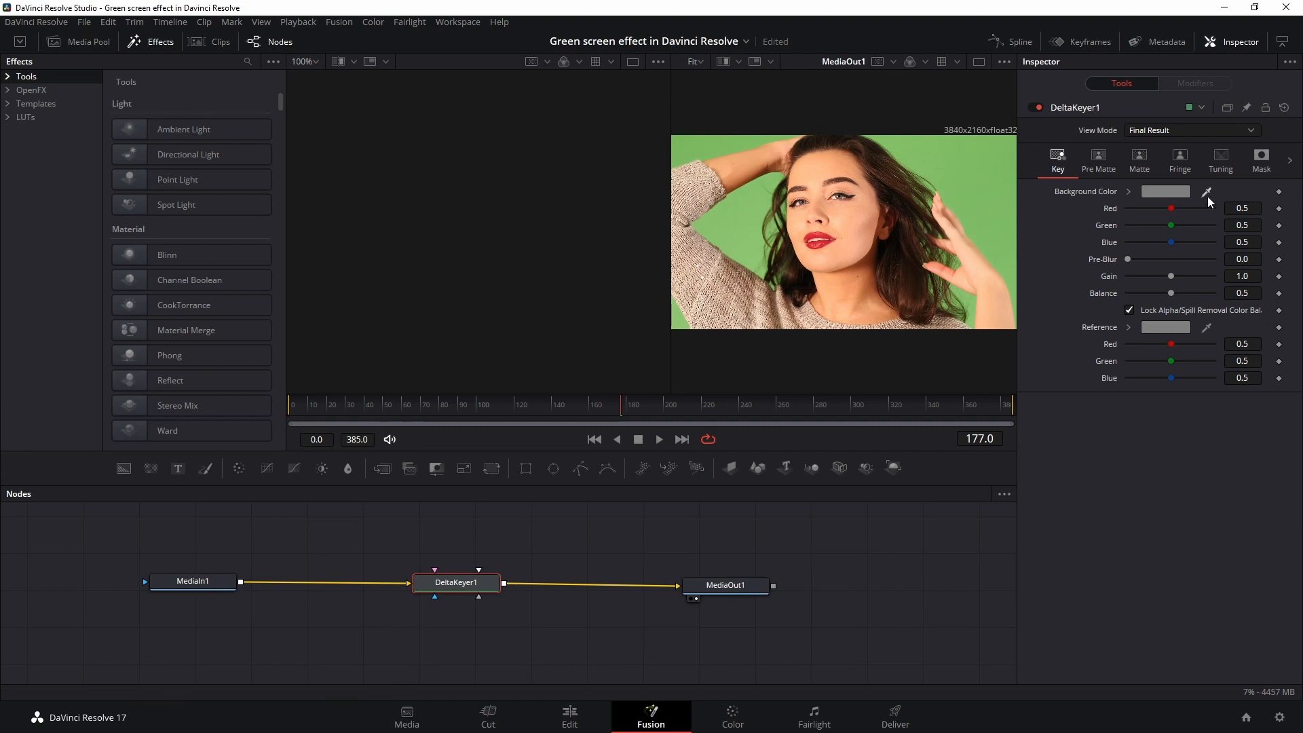
pyautogui.moveTo(1208, 202)
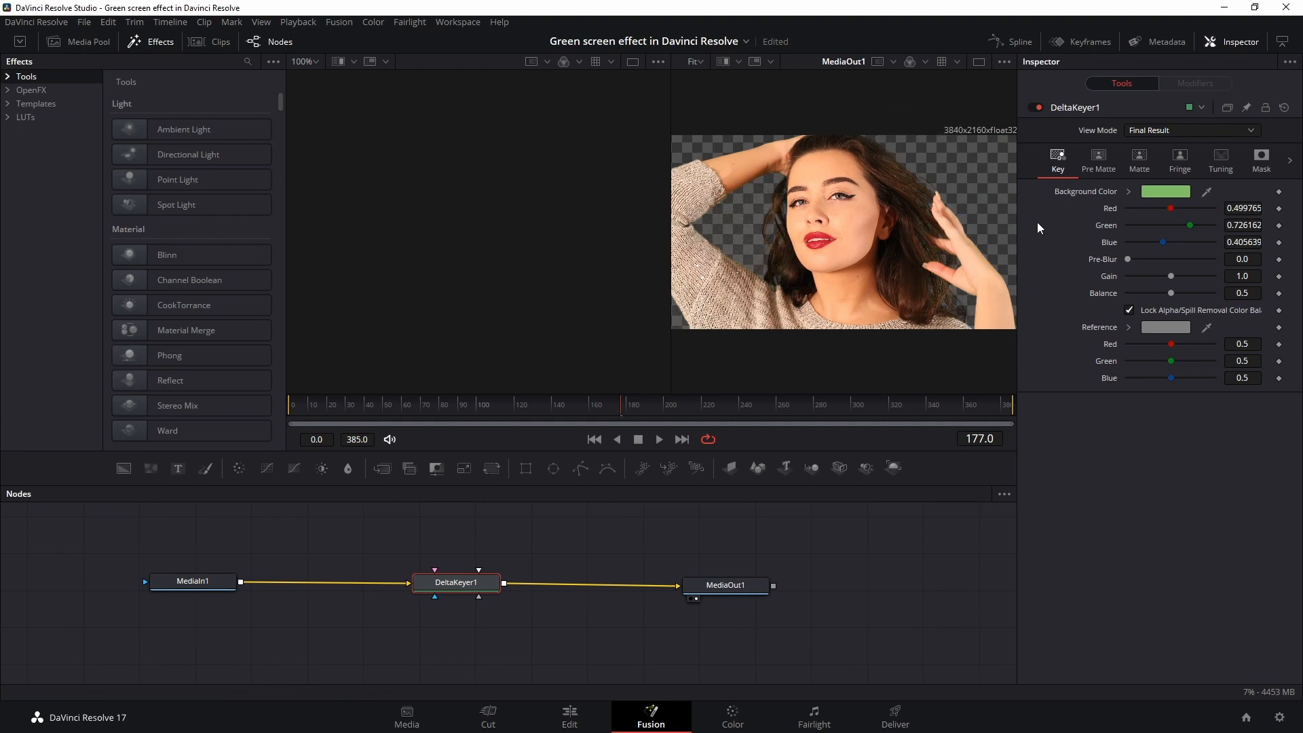
pyautogui.click(569, 717)
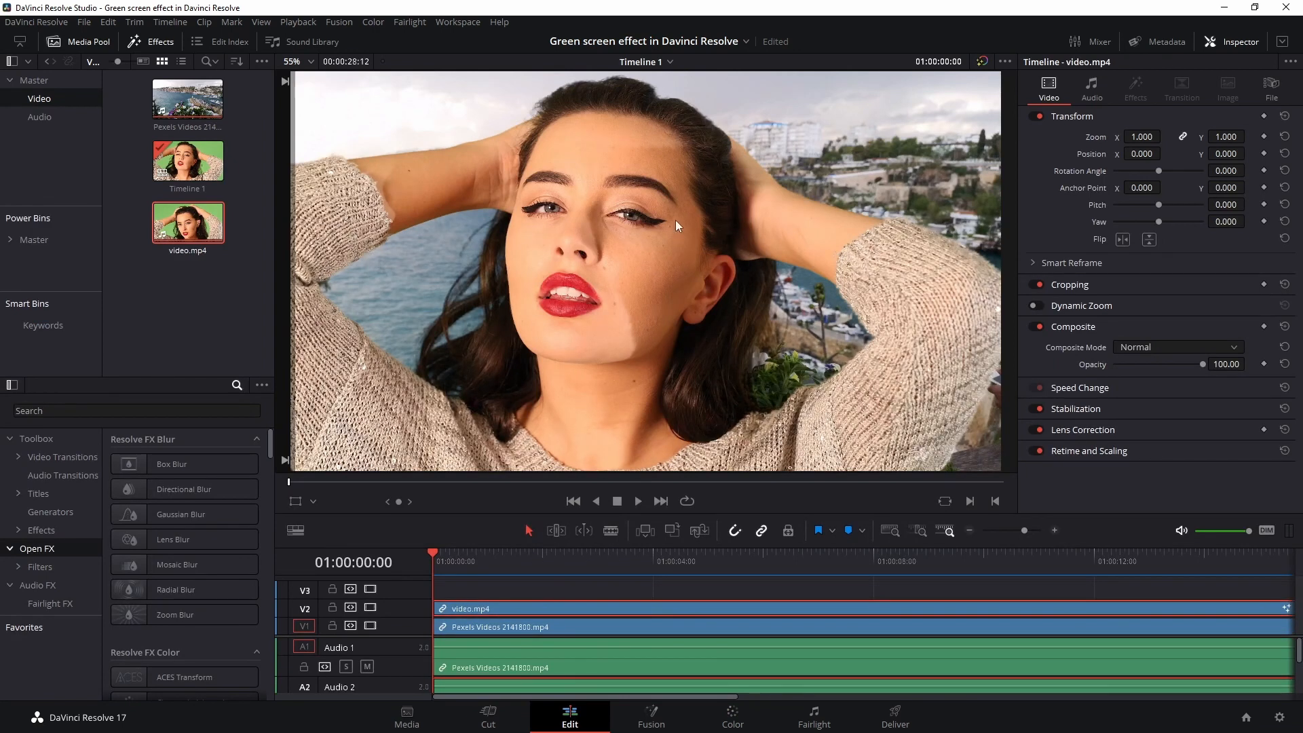
pyautogui.moveTo(879, 126)
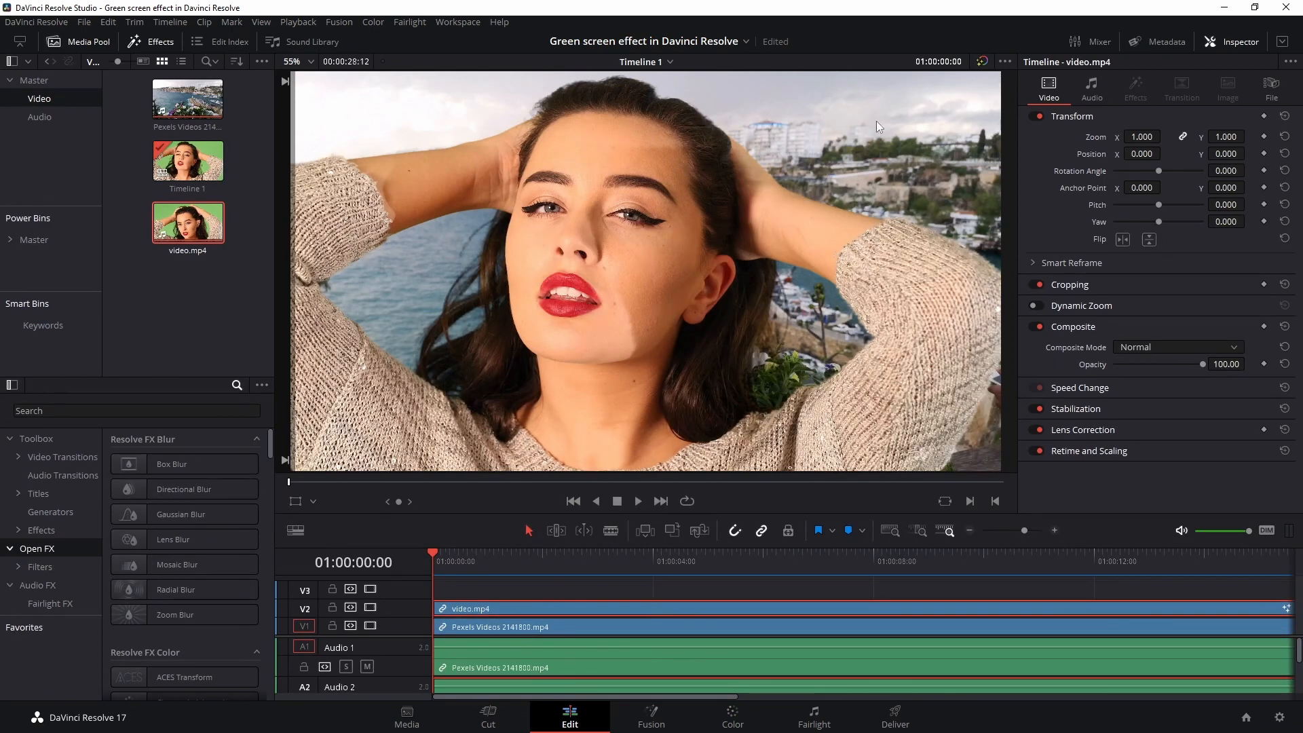
pyautogui.moveTo(901, 136)
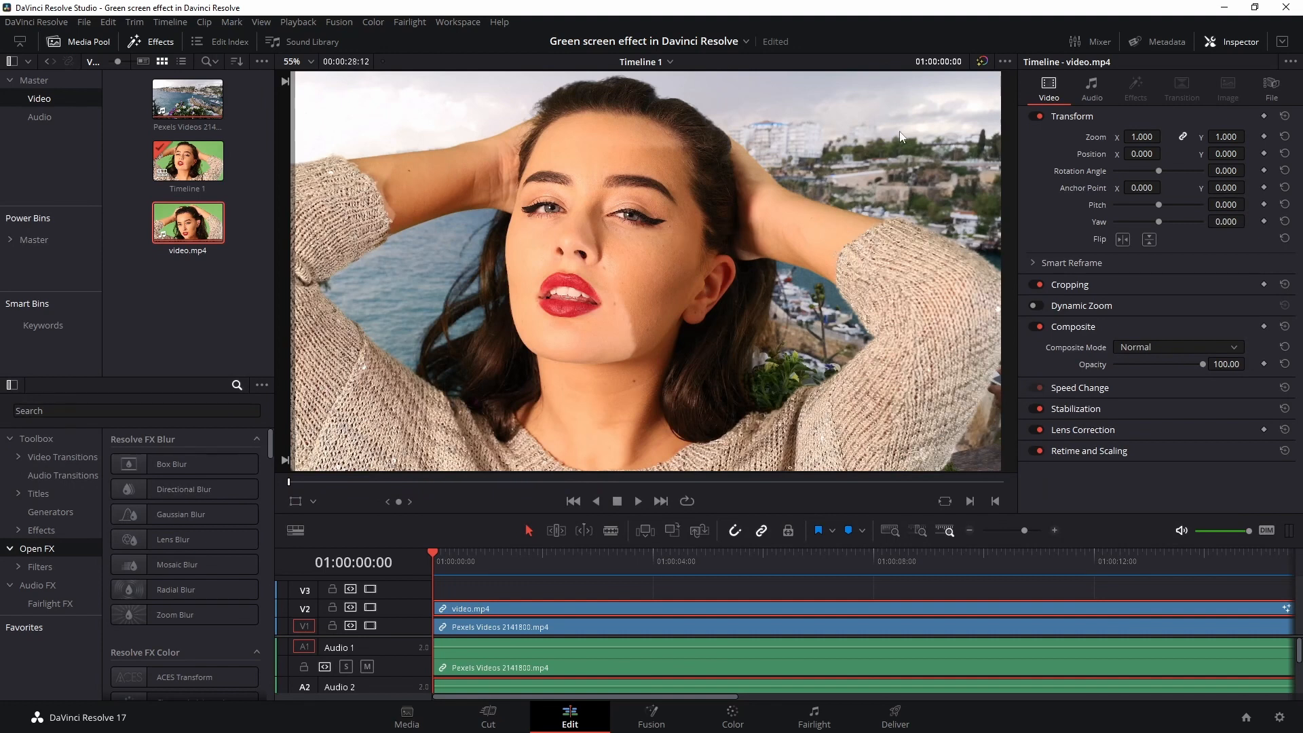
pyautogui.moveTo(553, 281)
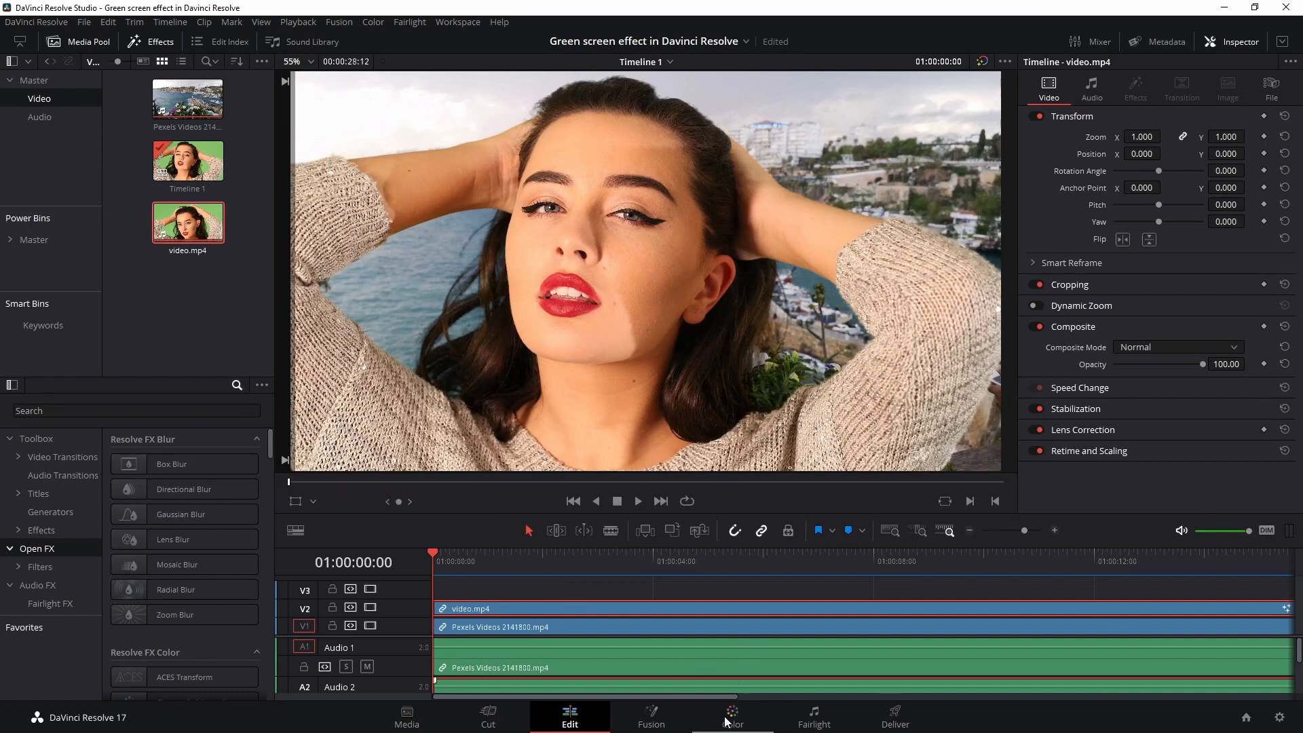
# Lower the harbor clip's Offset master on the Color page to match layers, then return to Edit
pyautogui.click(731, 716)
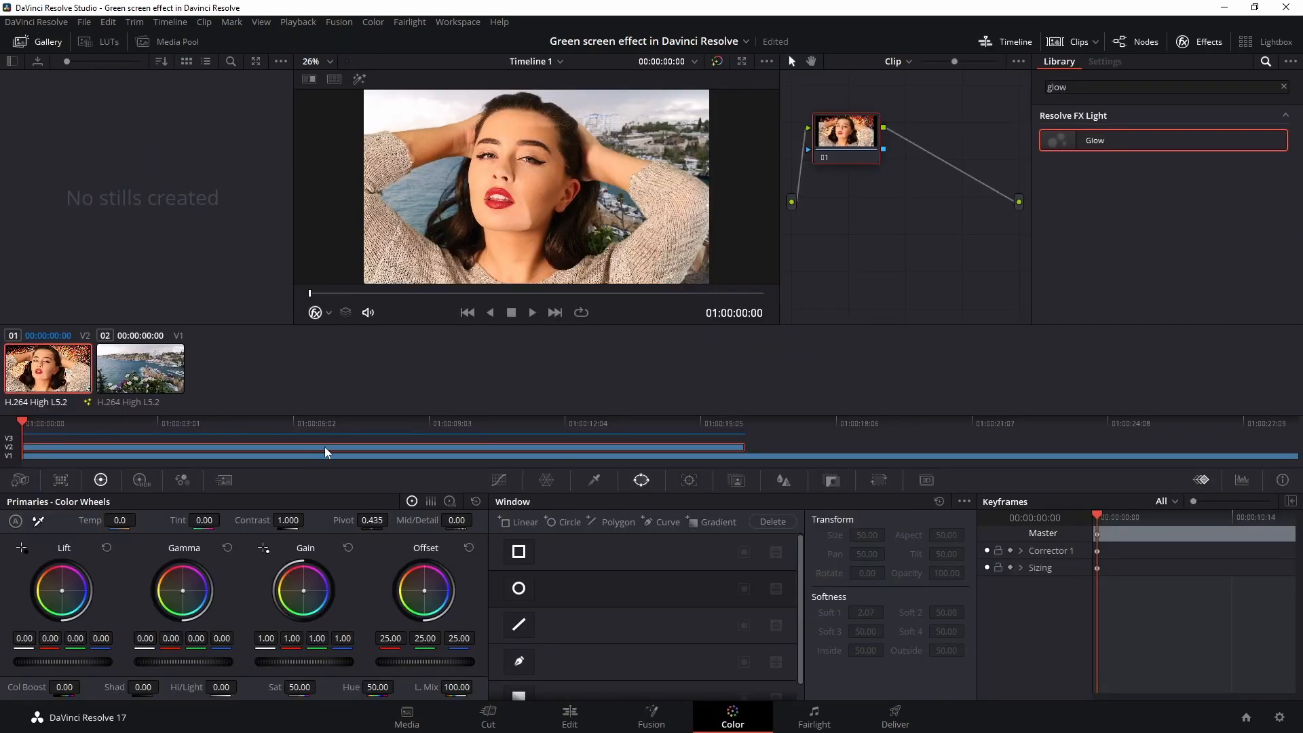
pyautogui.click(140, 368)
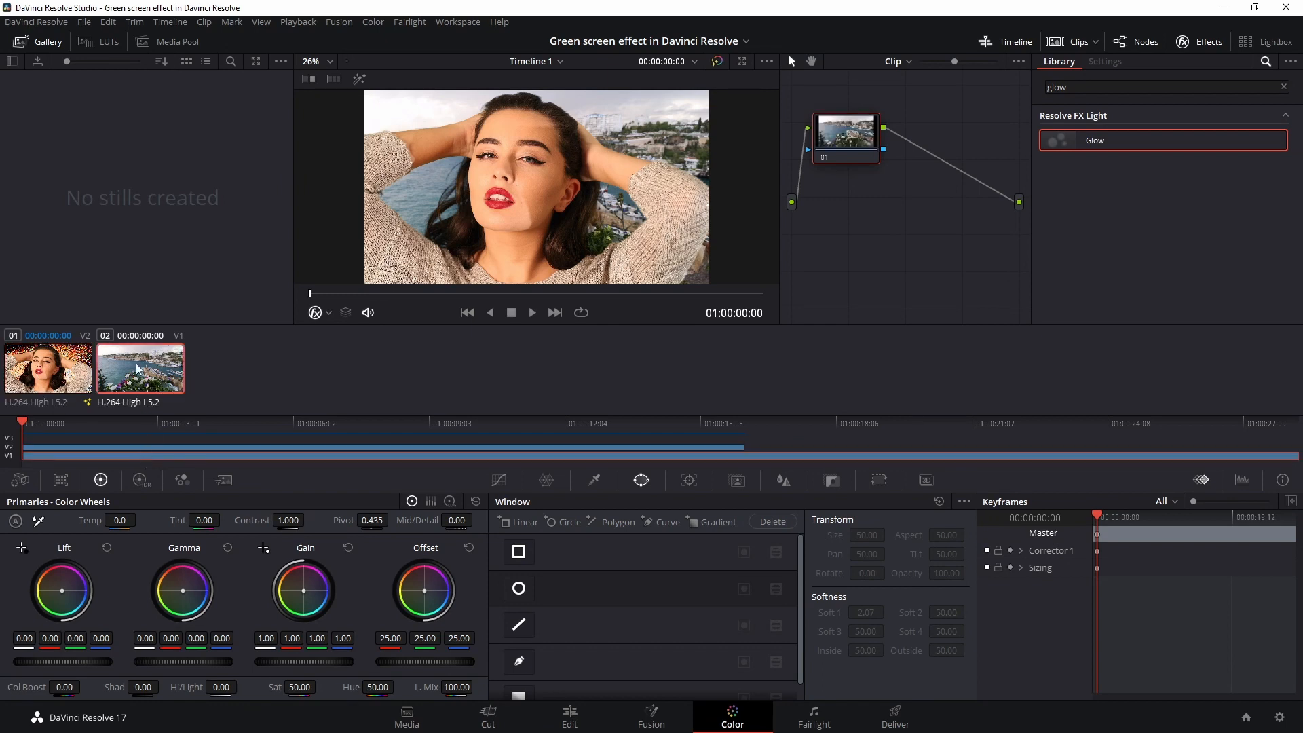
pyautogui.moveTo(496, 205)
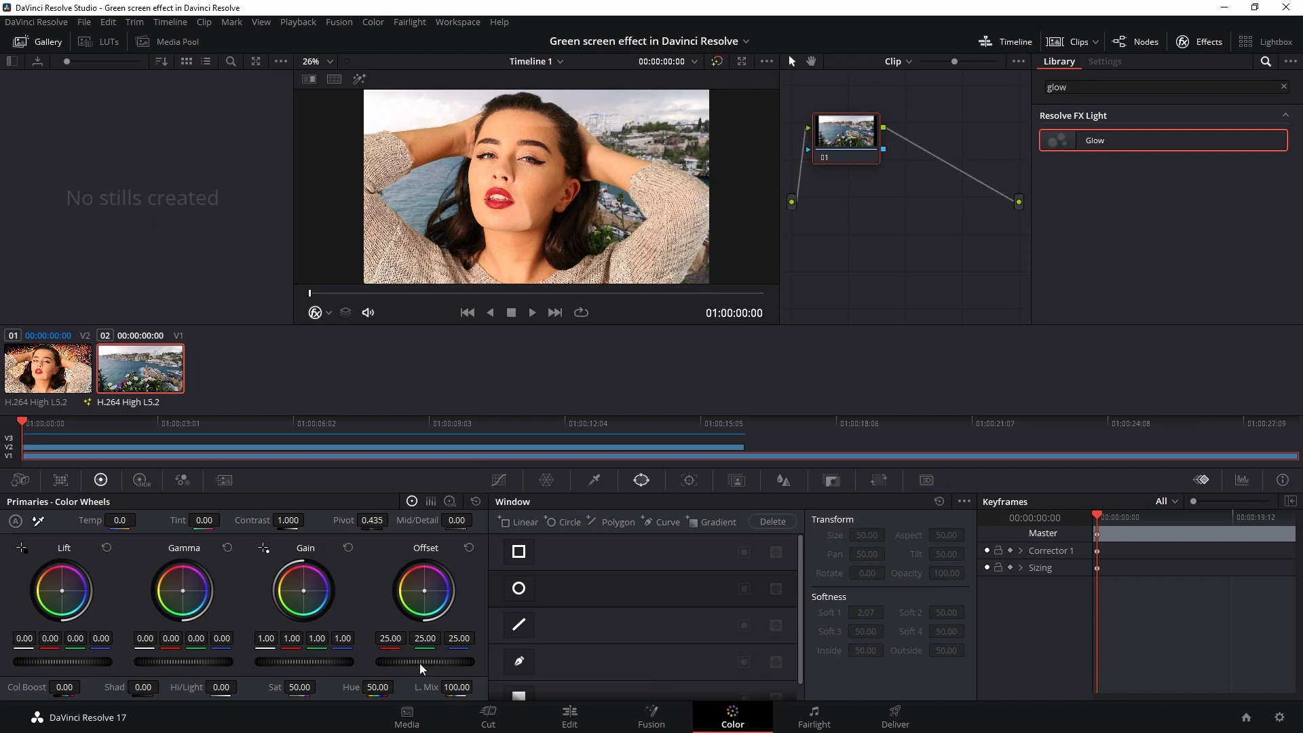
pyautogui.moveTo(419, 661); pyautogui.dragTo(428, 661)
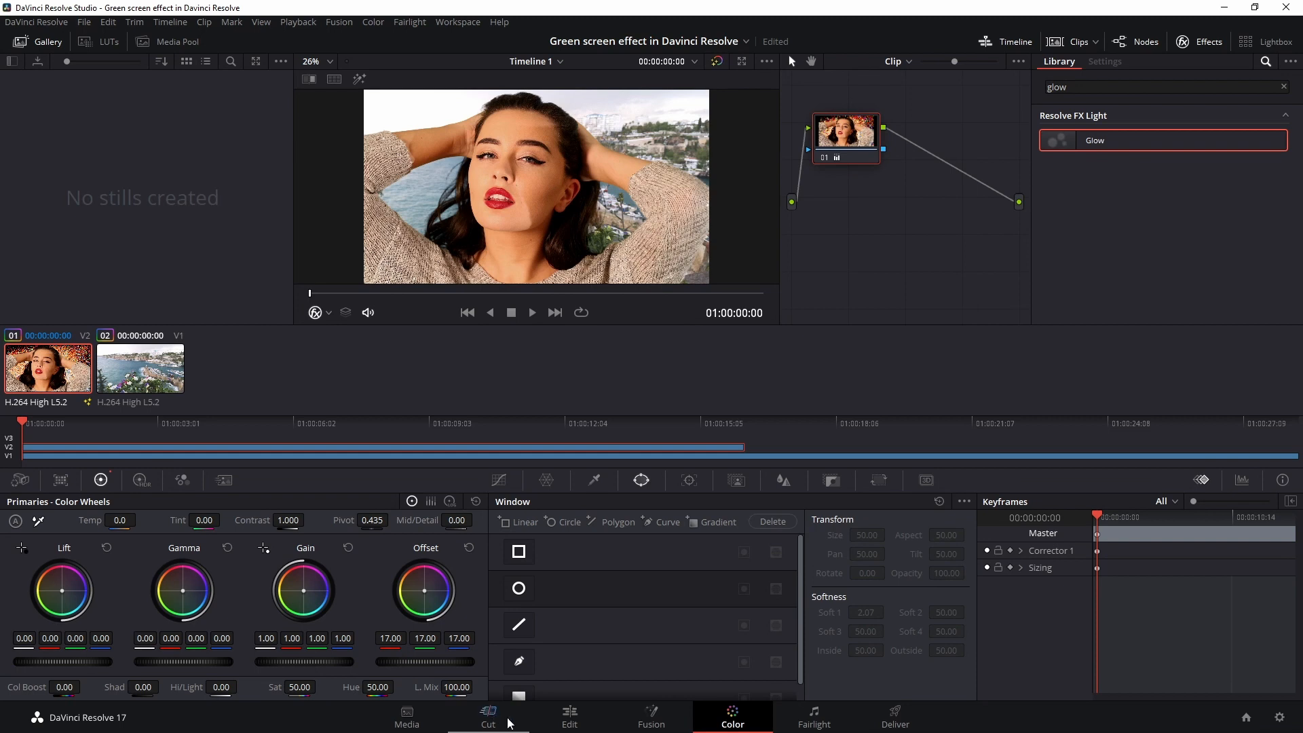
pyautogui.click(569, 717)
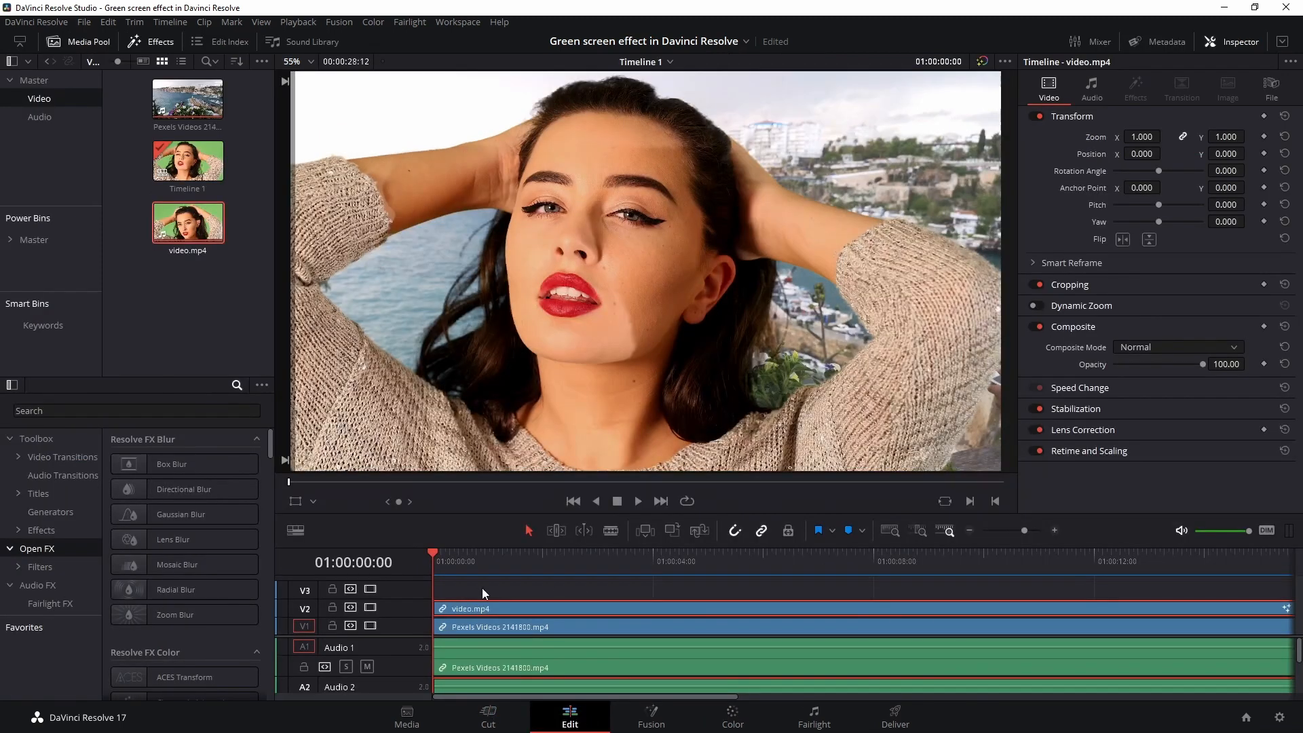